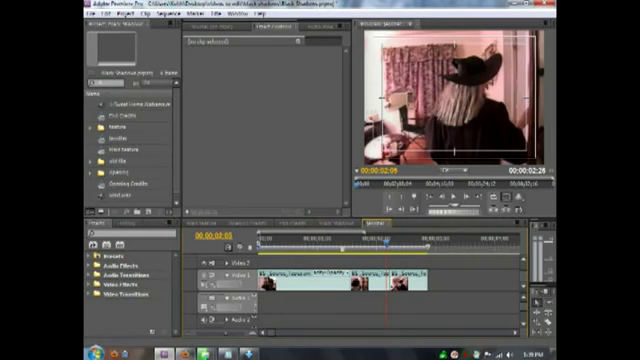
Open the jennifer.aep project from the black shadows folder
left_click(15, 350)
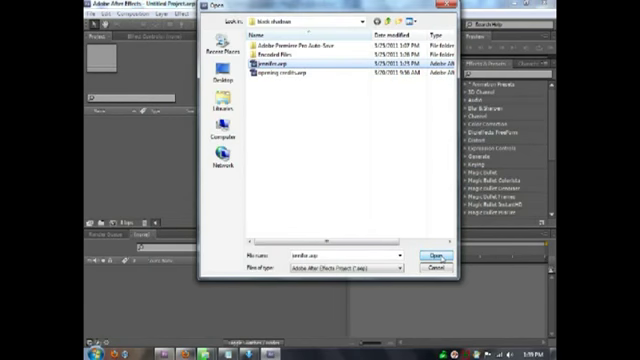
left_click(430, 258)
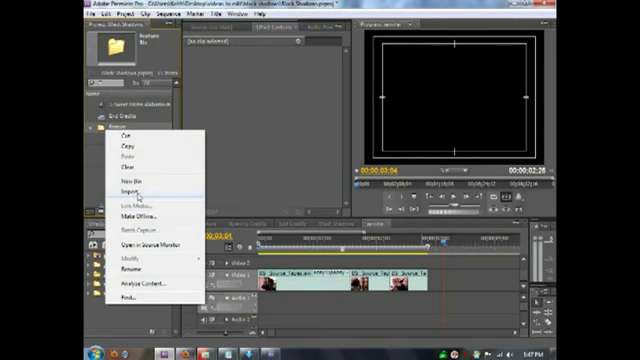
Bring up the Premiere Pro import window to reach the jennifer folder's jennifer.avi
left_click(124, 190)
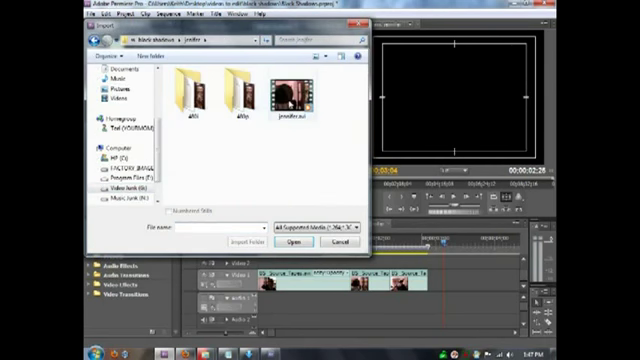